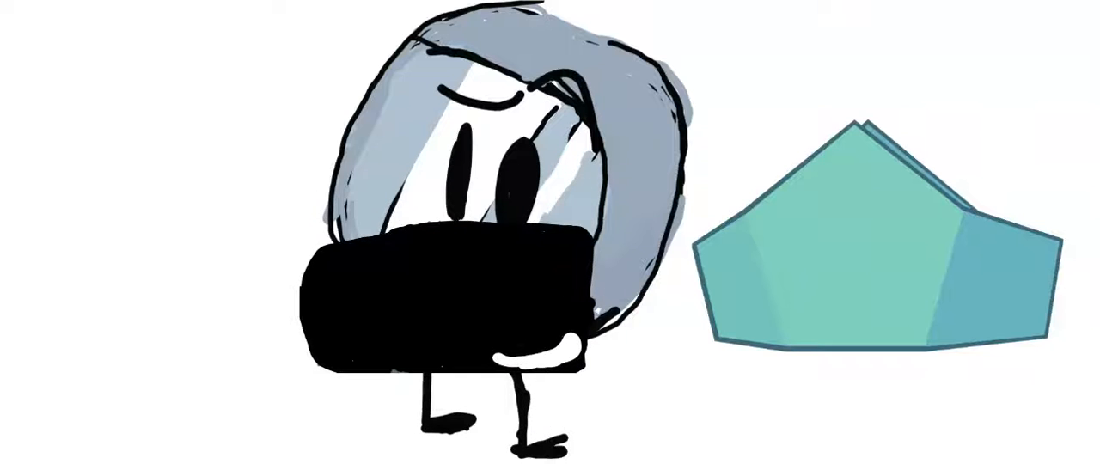
Scale down the black mouth shape and move it across the grey character's face.
left_click(455, 292)
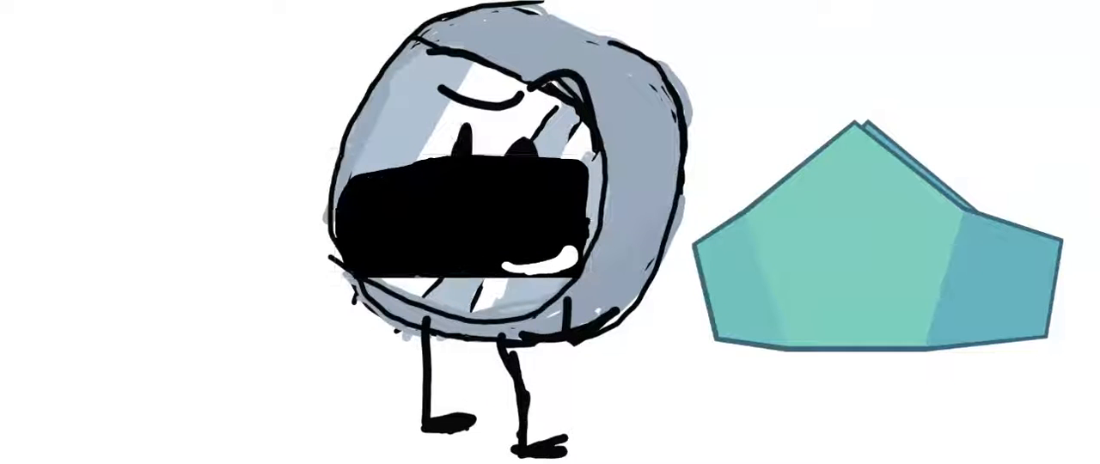
Sketch the blue pentagon character with eyes, eyebrow and legs, then select the mouth.
left_click(461, 206)
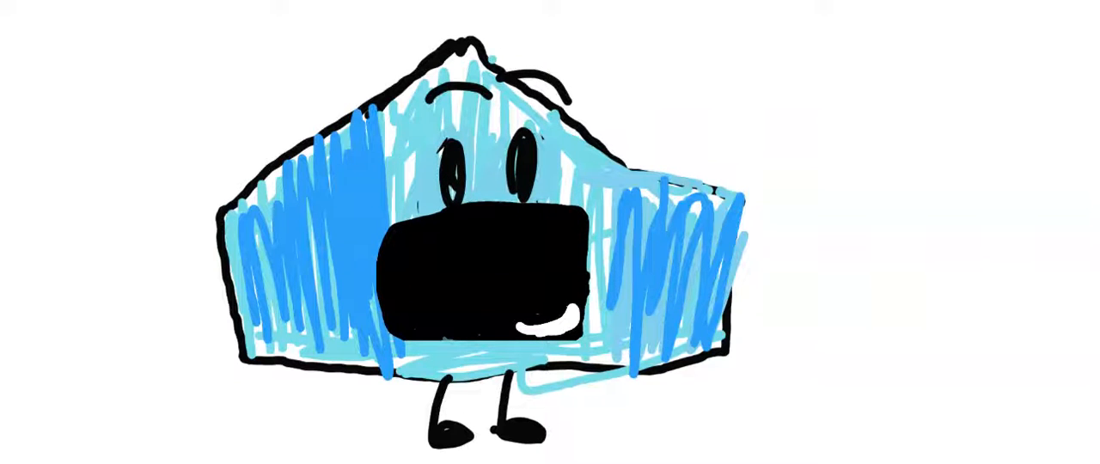
left_click(481, 275)
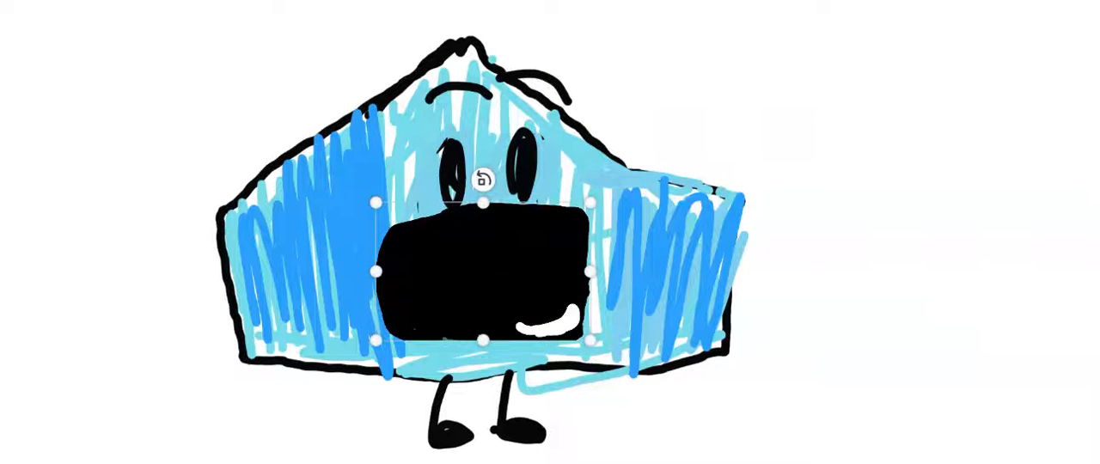